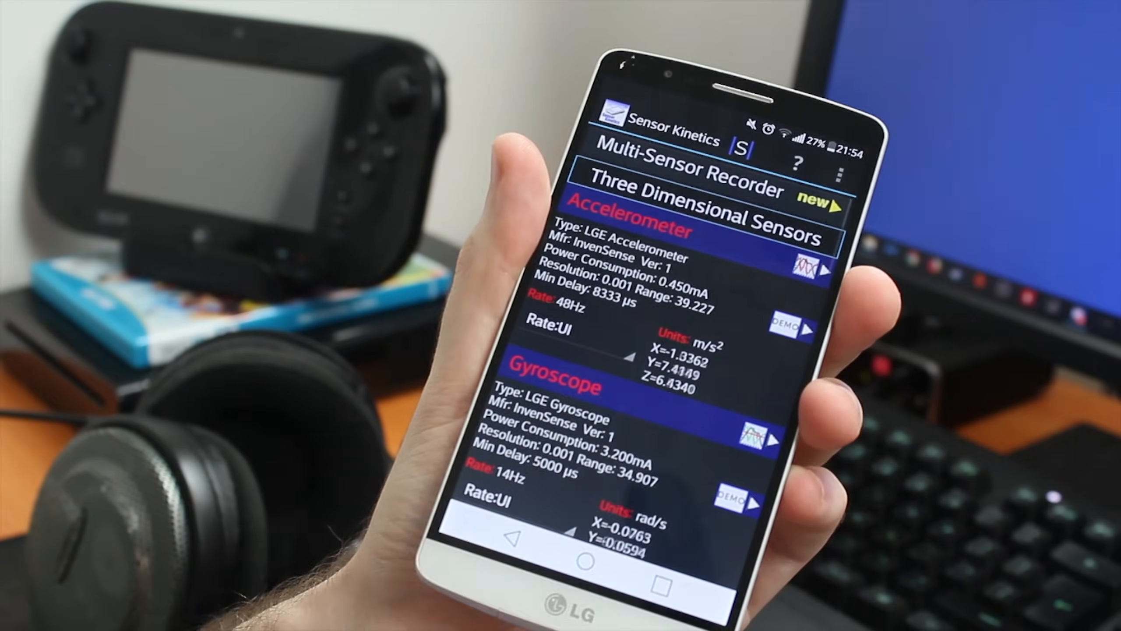
Step: Scroll the Sensor Kinetics sensor list to confirm the Gyroscope entry
scroll(down, 3)
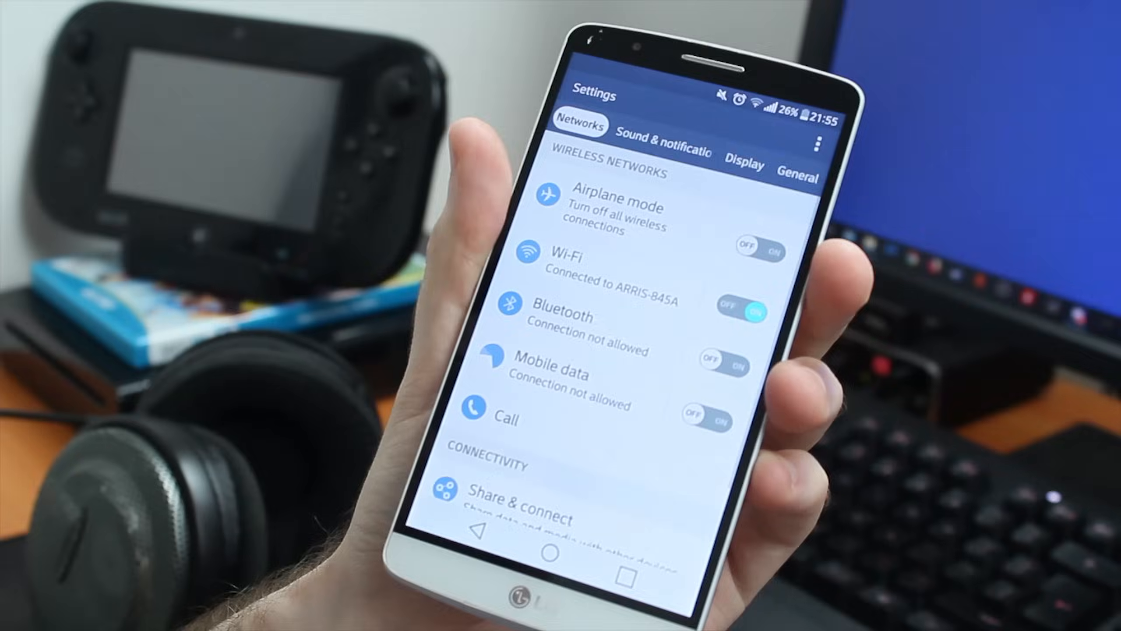
Step: Browse the General settings page in Android Settings
click(796, 160)
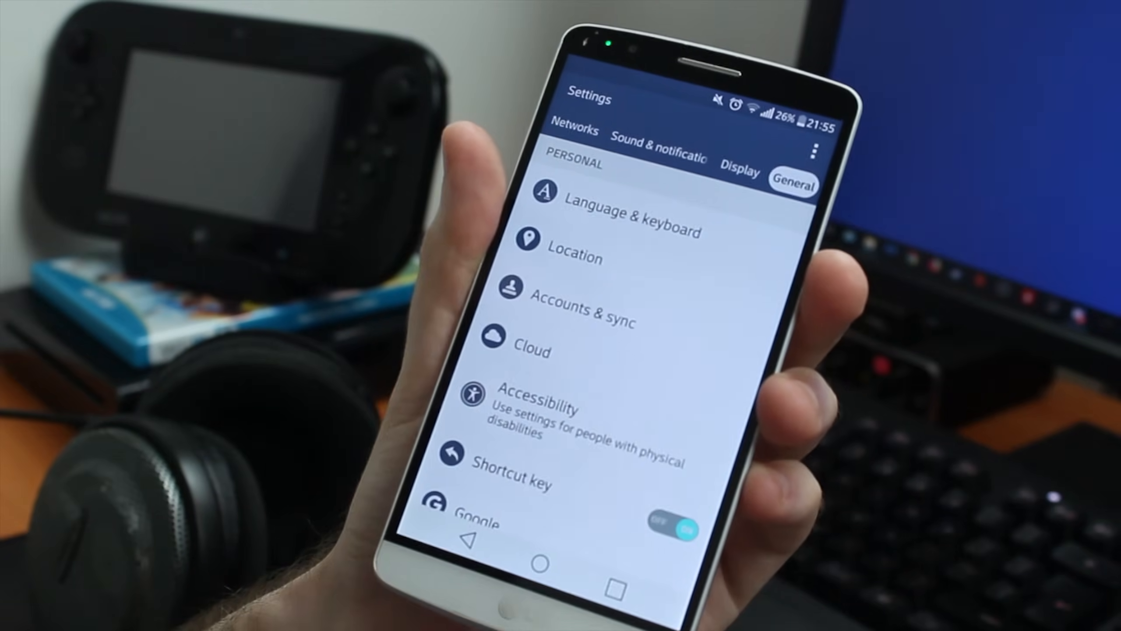
scroll(down, 3)
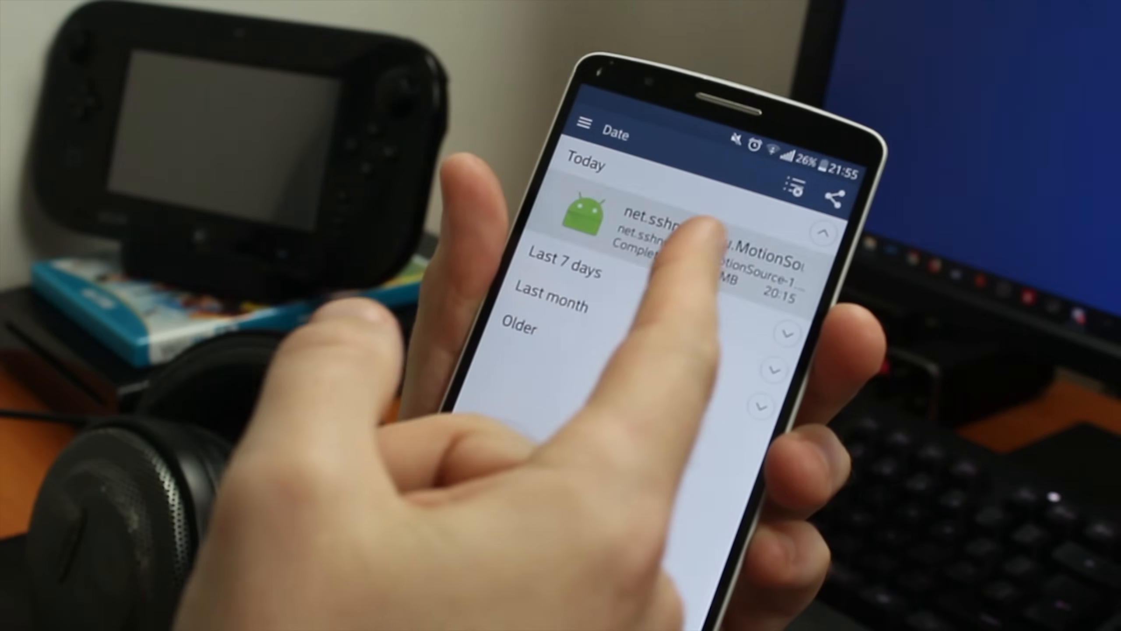
Step: Open the downloaded MotionSource APK and confirm installing MotionSource.Android
click(672, 243)
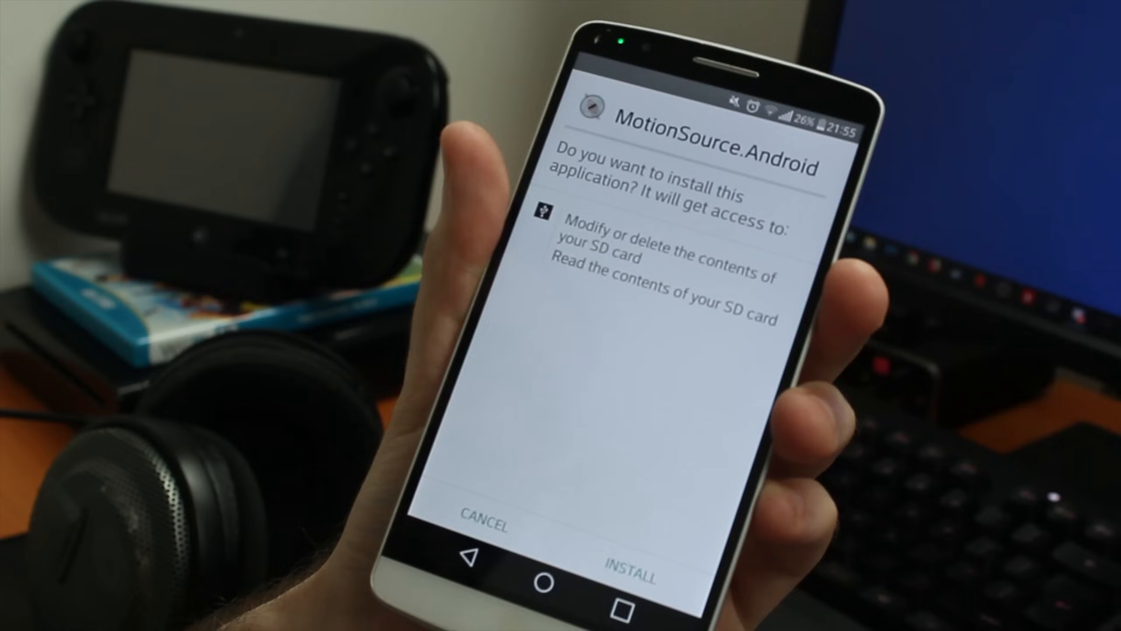
click(632, 578)
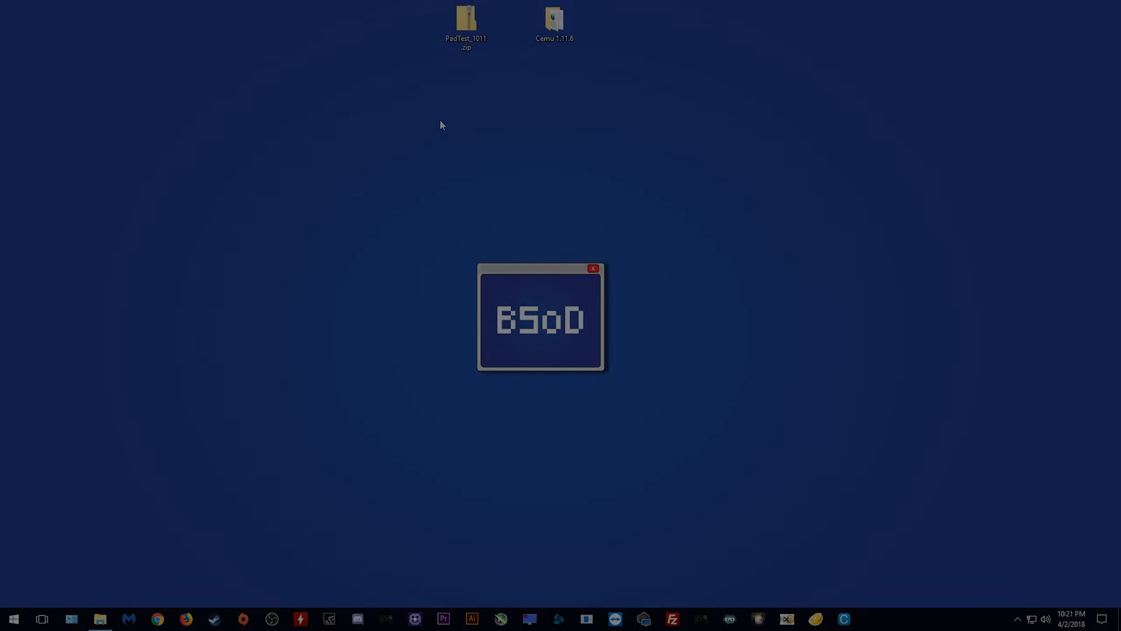
Step: Extract PadTest_1011.zip with 7-Zip into its own folder
click(466, 25)
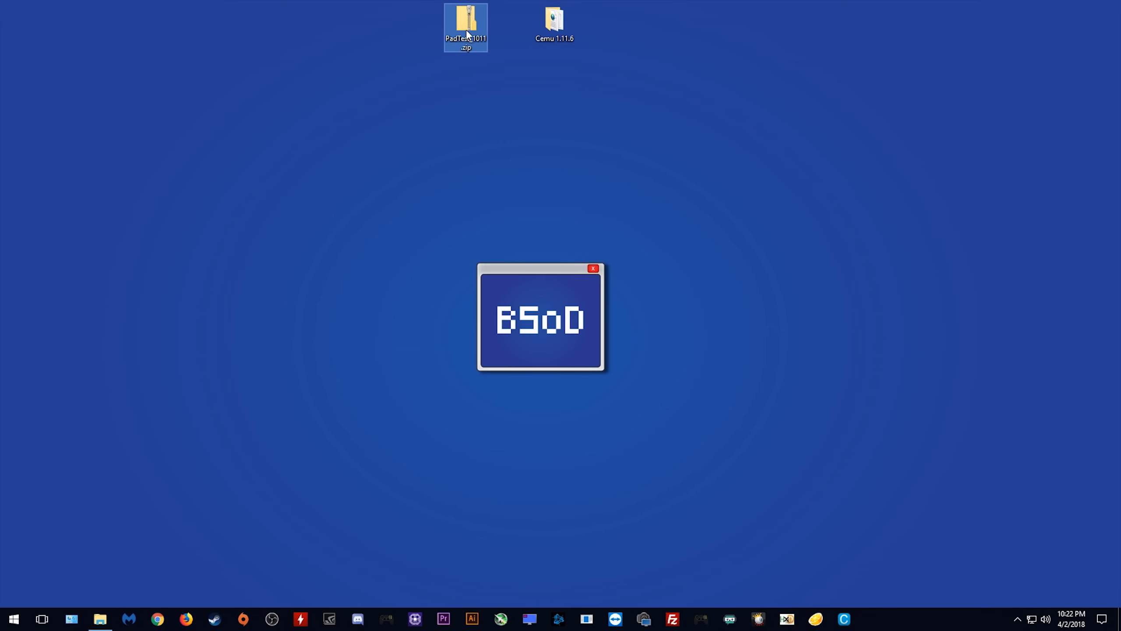
right_click(466, 26)
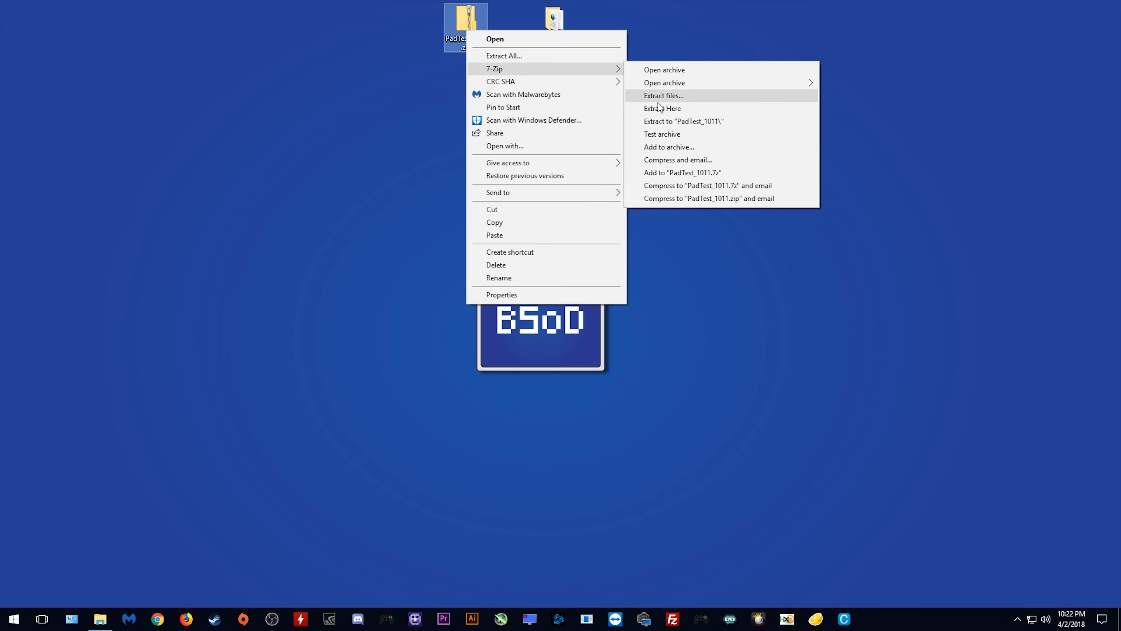
click(662, 95)
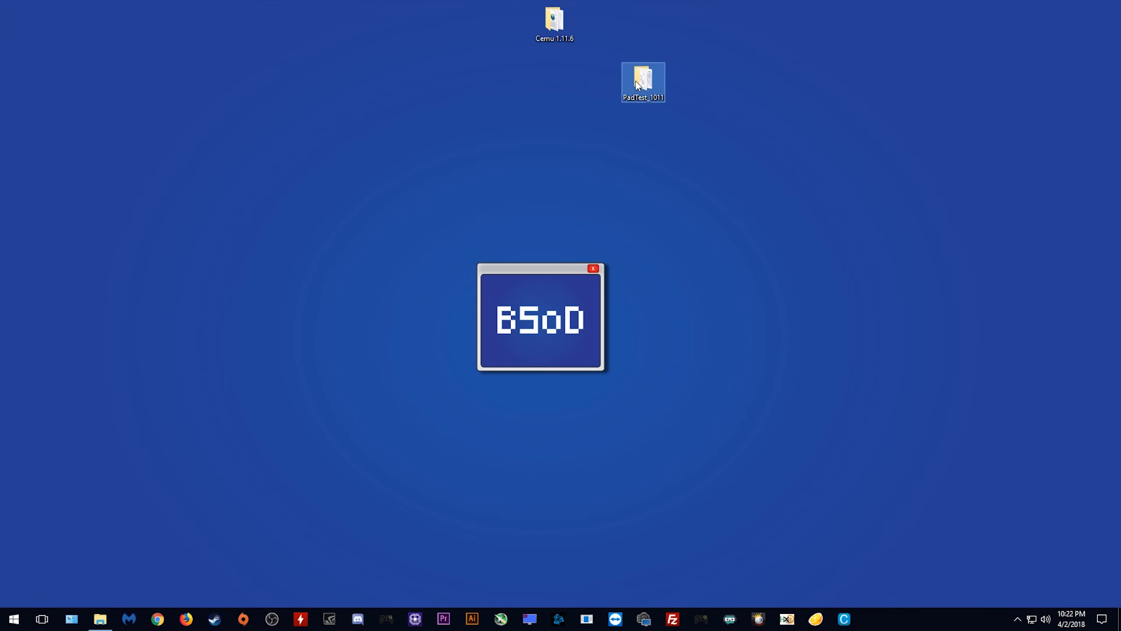
Step: Launch PadTest.exe from the extracted PadTest_1011 folder
double_click(641, 75)
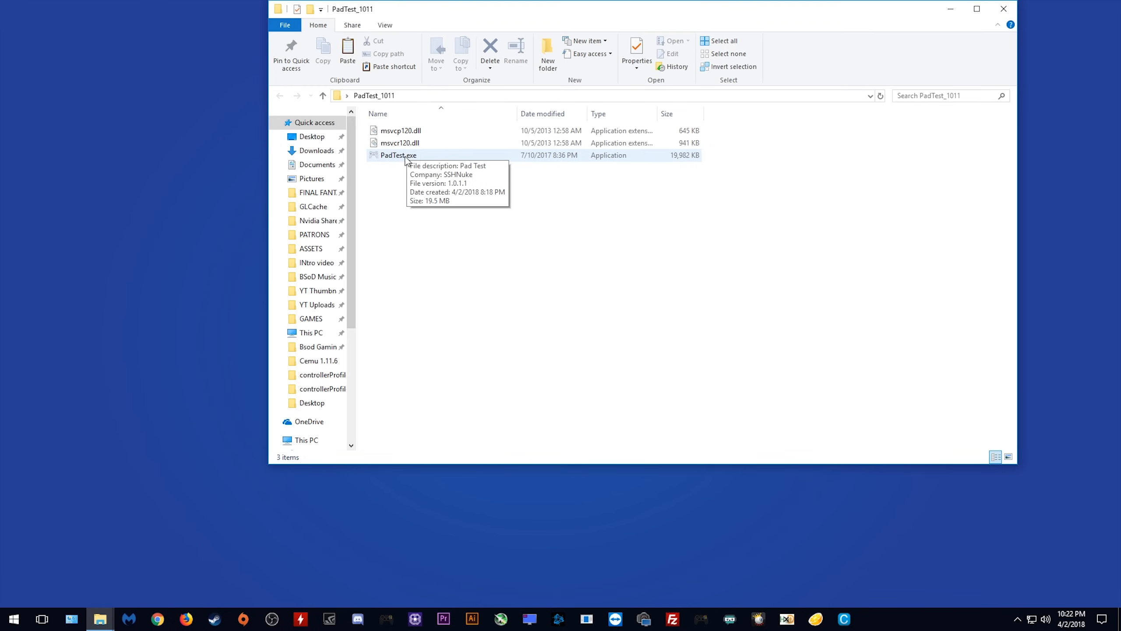
click(398, 155)
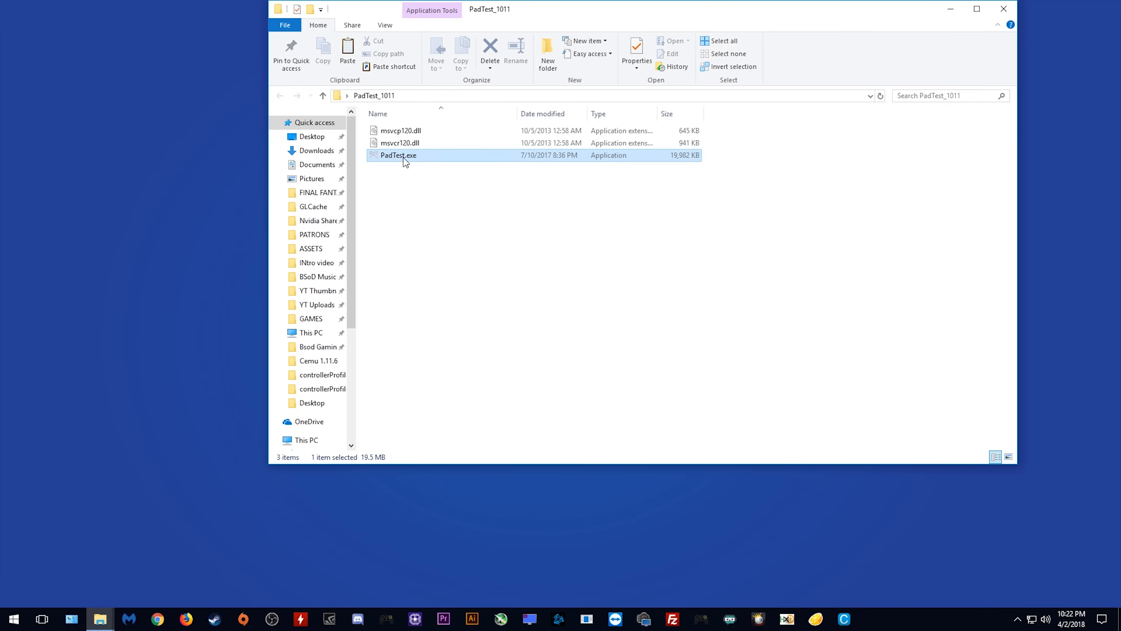
double_click(398, 155)
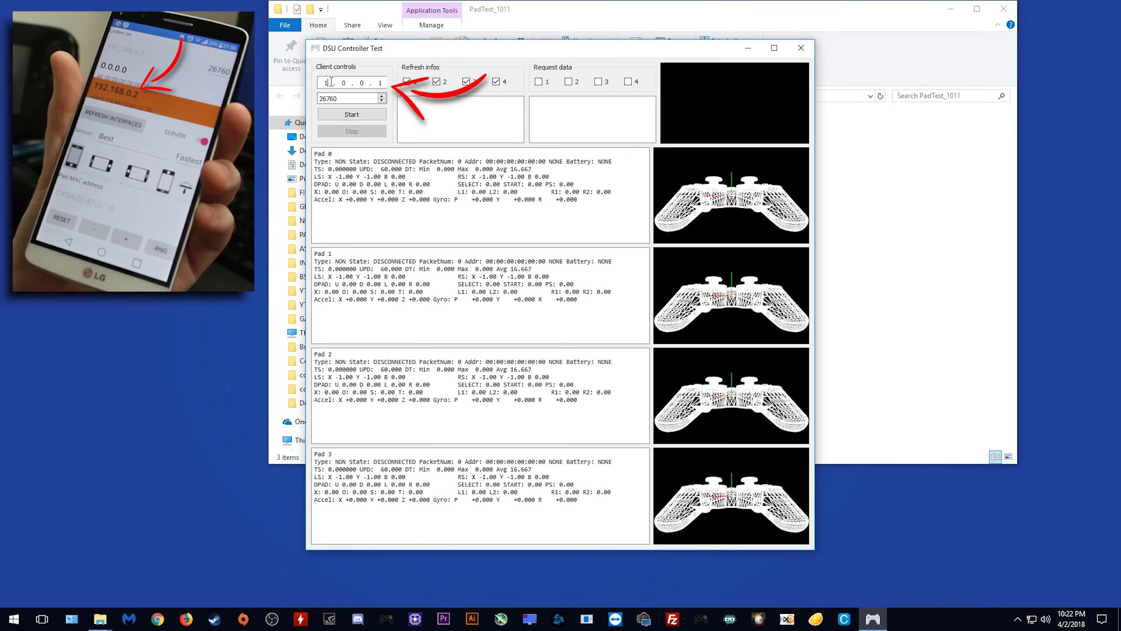
Step: Enter the phone's 192.168… IP in PadTest, connect, and select the DSU1 controller
text(192)
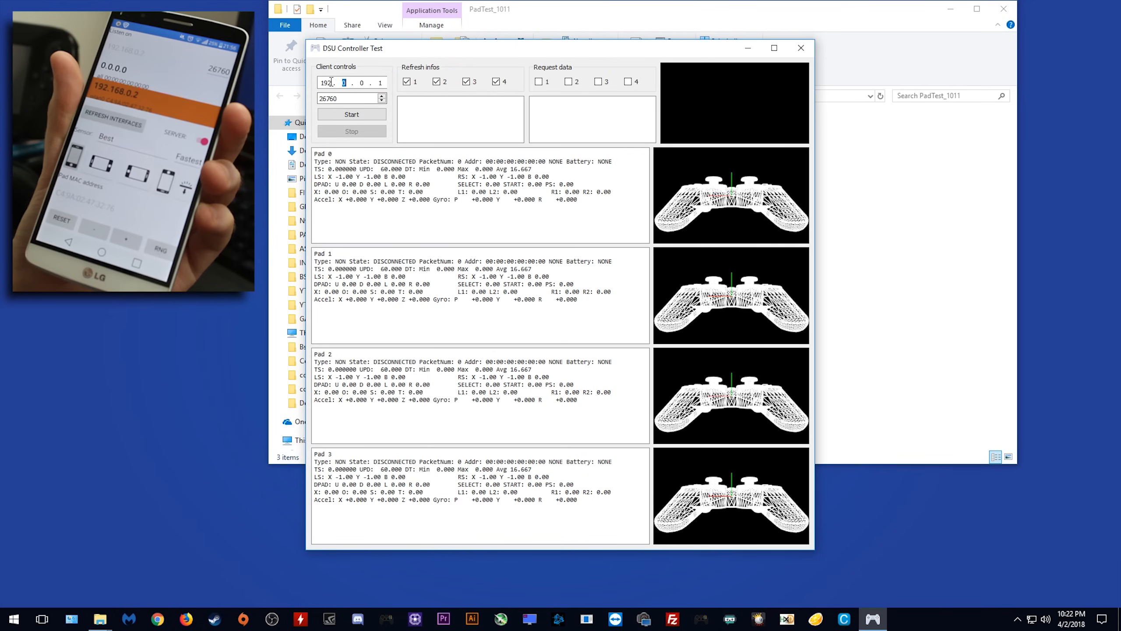
text(168)
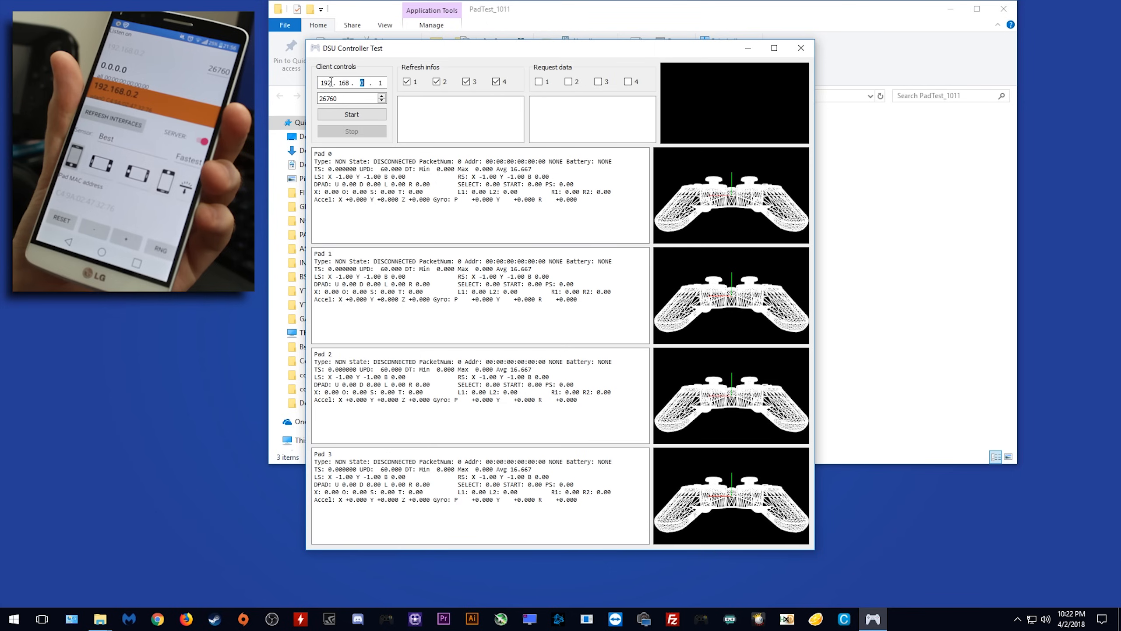
text(2)
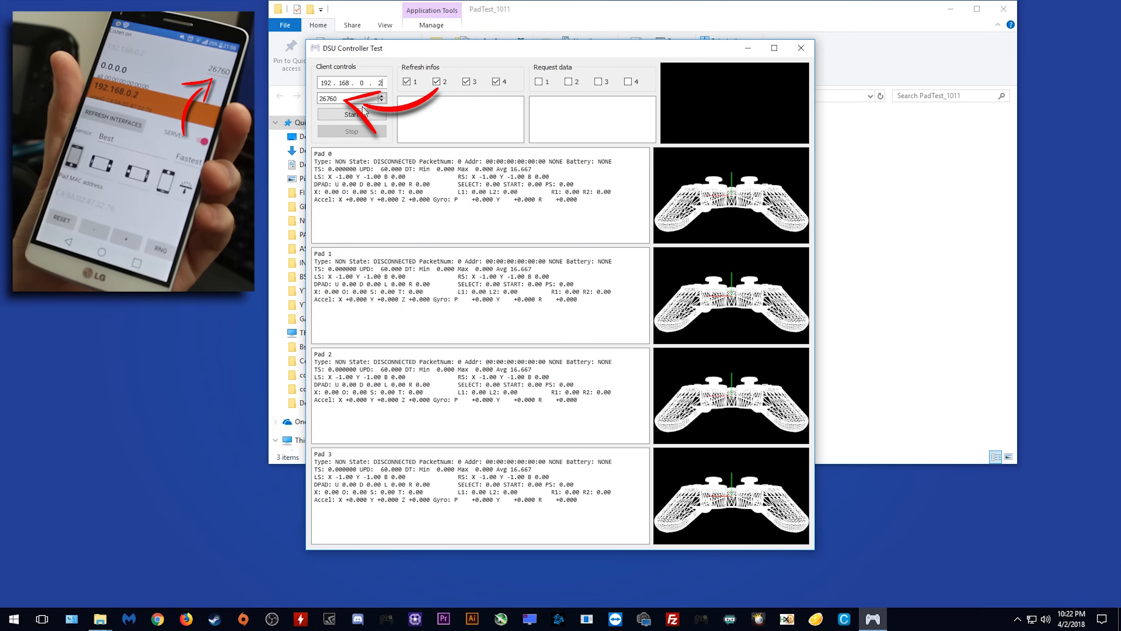
click(350, 115)
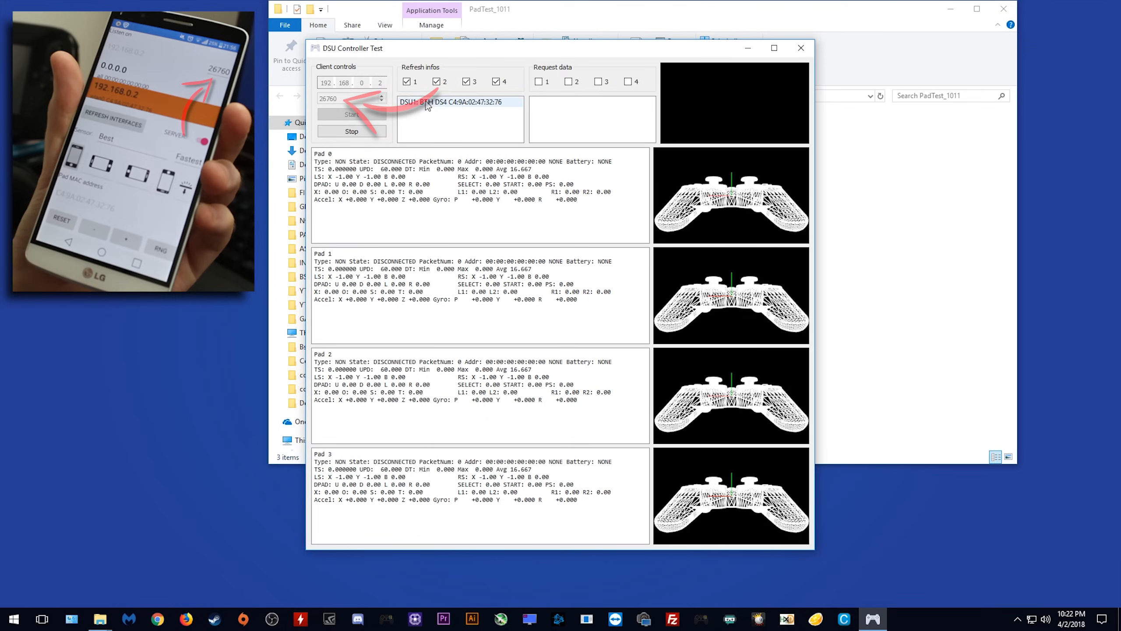
click(459, 101)
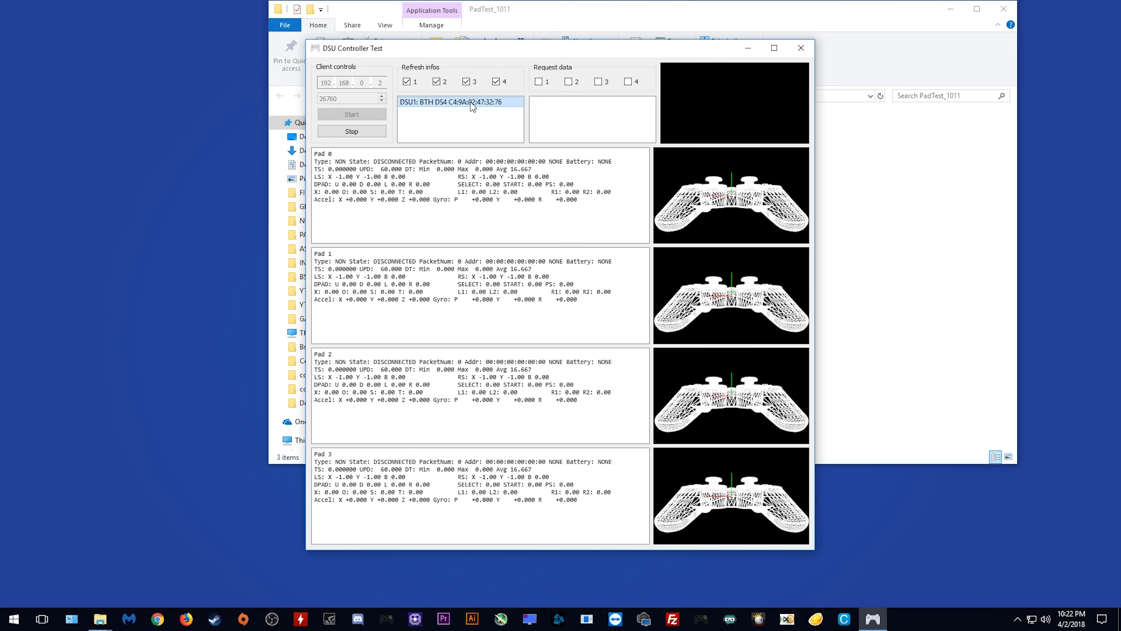
click(460, 101)
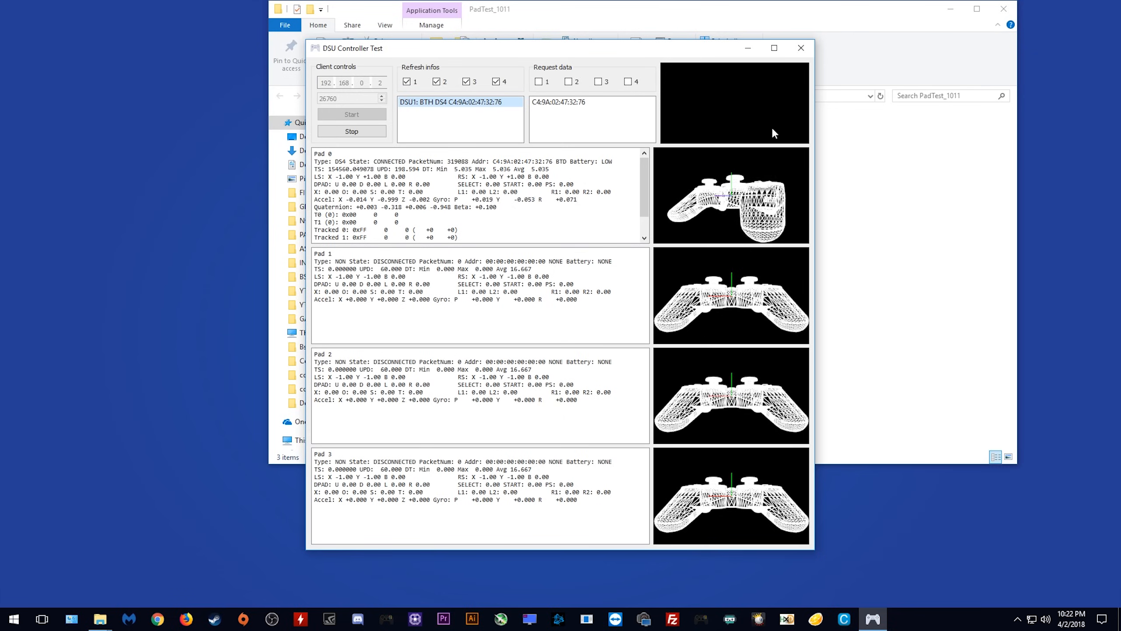
Step: Close PadTest and launch Cemu.exe from the Cemu 1.11.6 folder
click(800, 48)
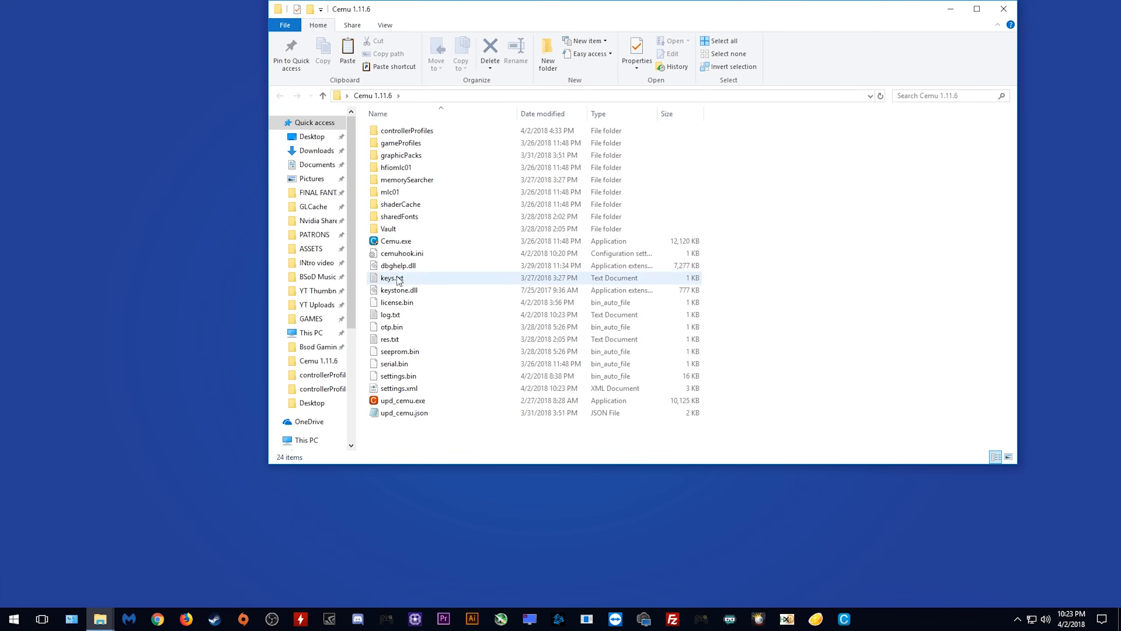
mouse_move(398, 266)
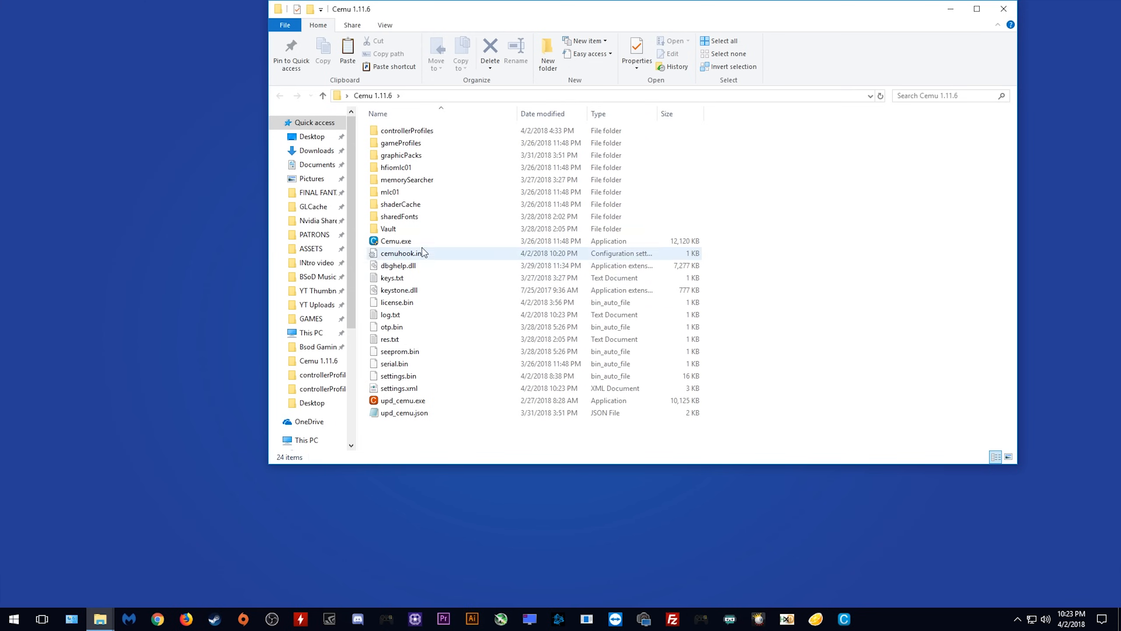
click(395, 241)
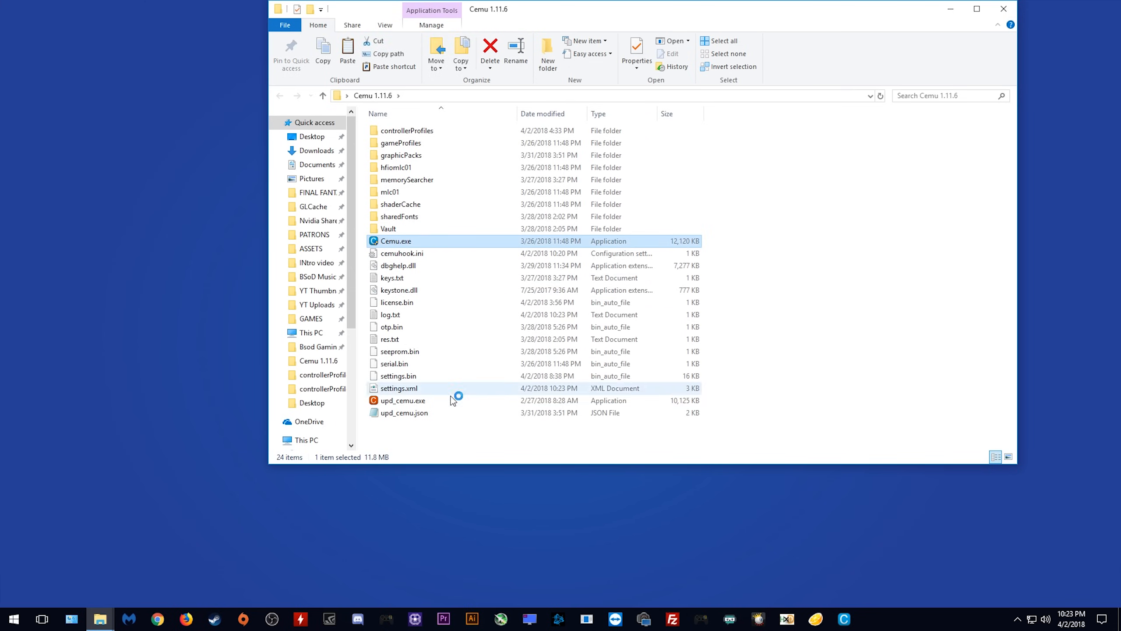
double_click(395, 241)
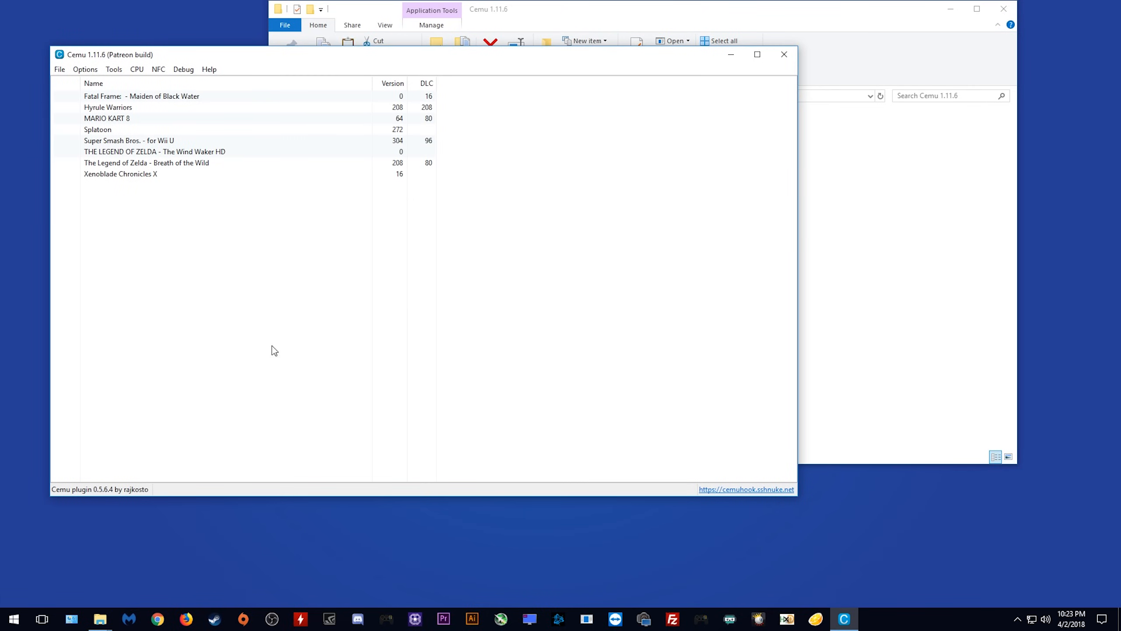
Step: Open Cemu's Options menu to view the GamePad motion source DSU entries
click(84, 68)
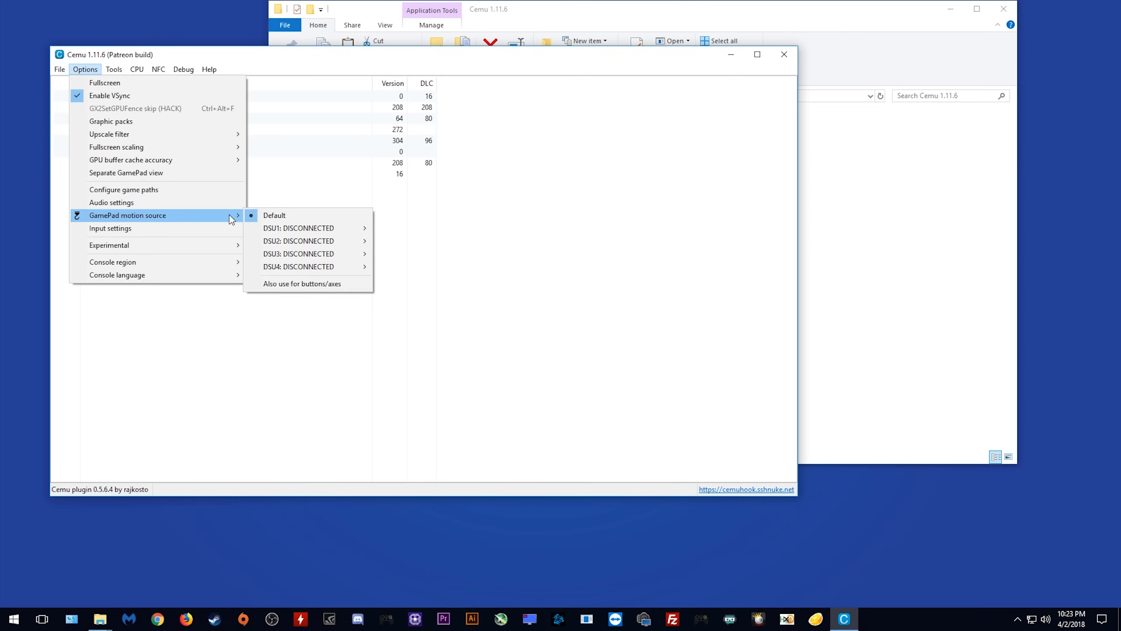
mouse_move(298, 228)
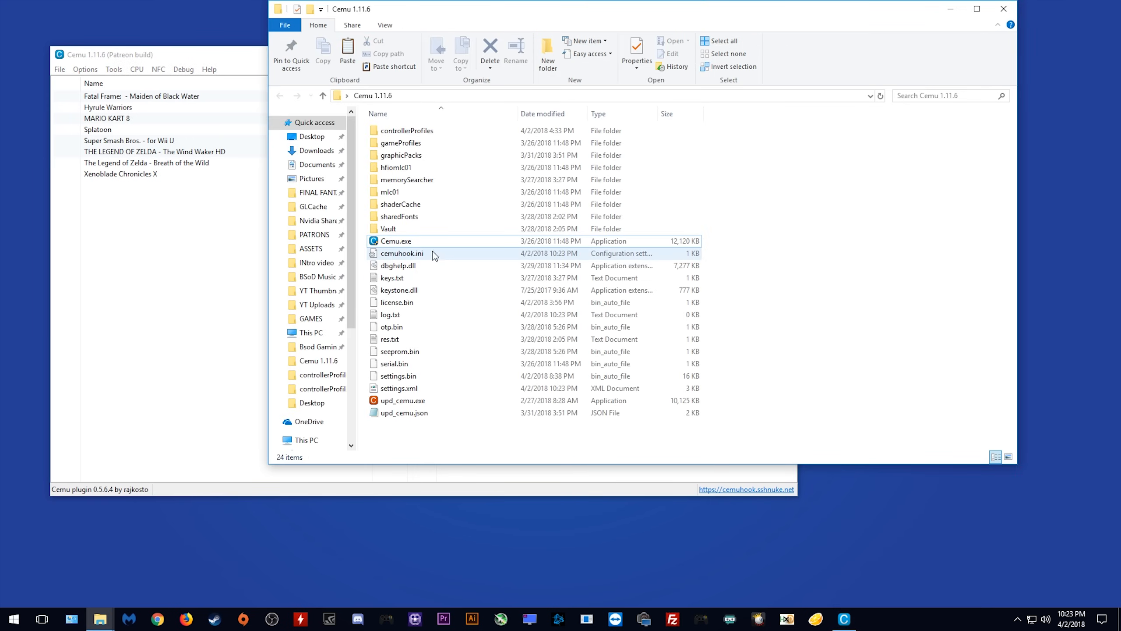
Step: Open cemuhook.ini, enter ServerIP = 192.168.0.2 below motionSource = DSU1, and save
double_click(401, 253)
text(S)
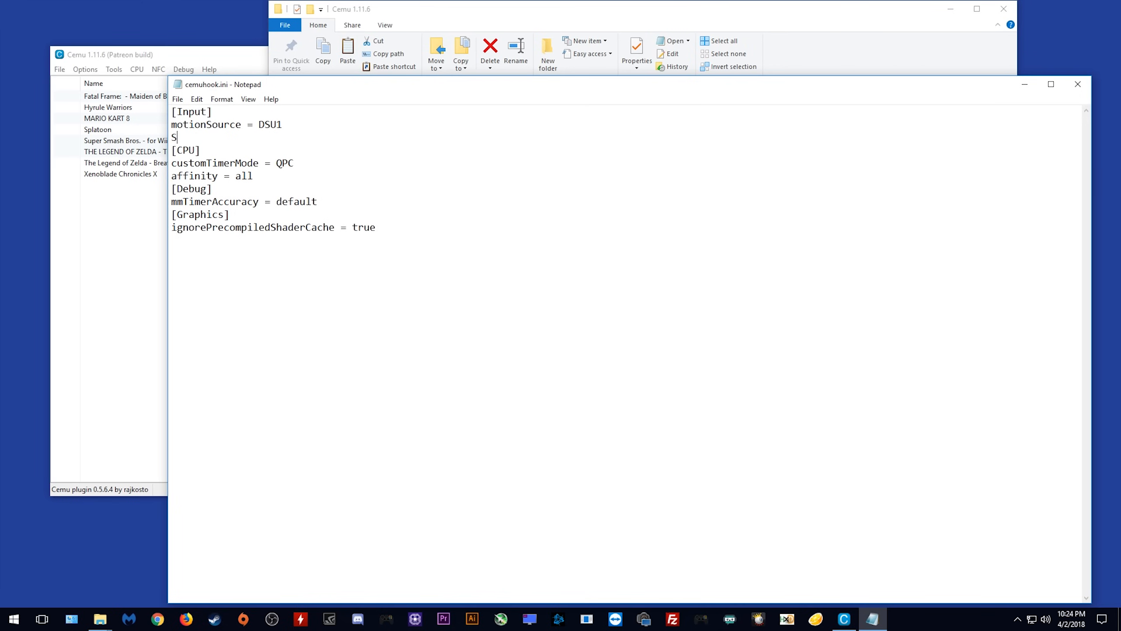
text(erverIP =)
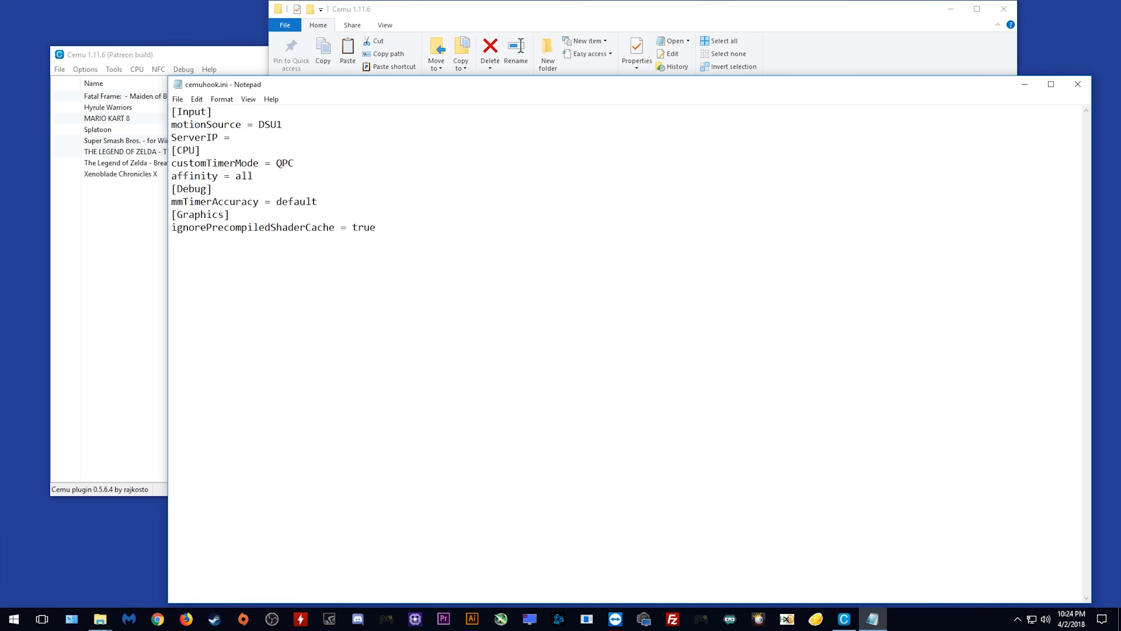
text(192.)
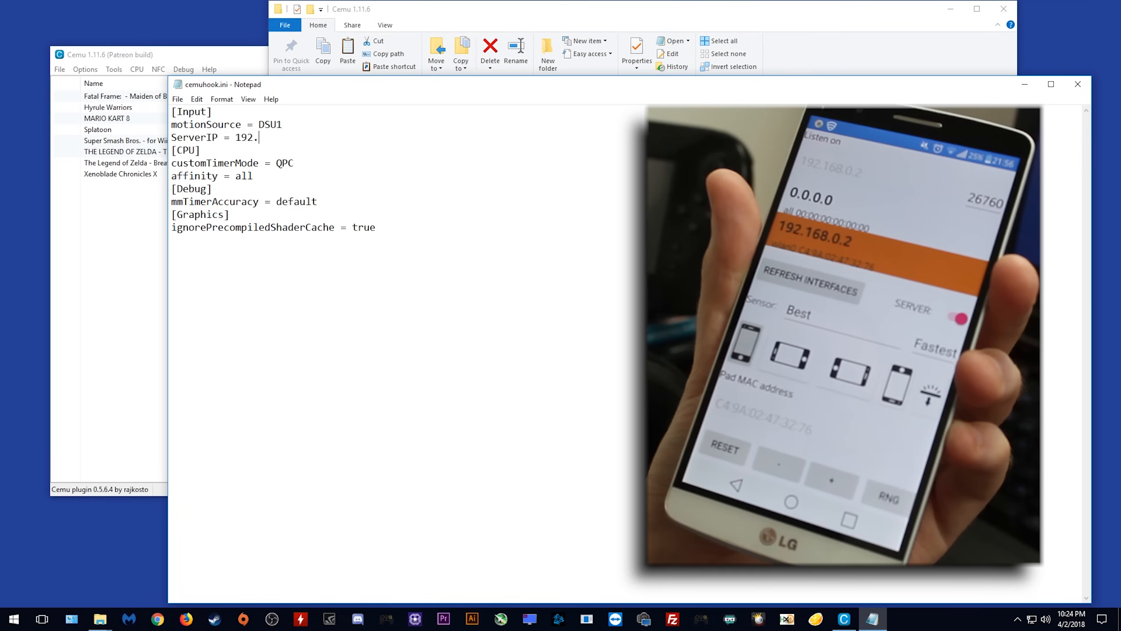
text(168.0.2)
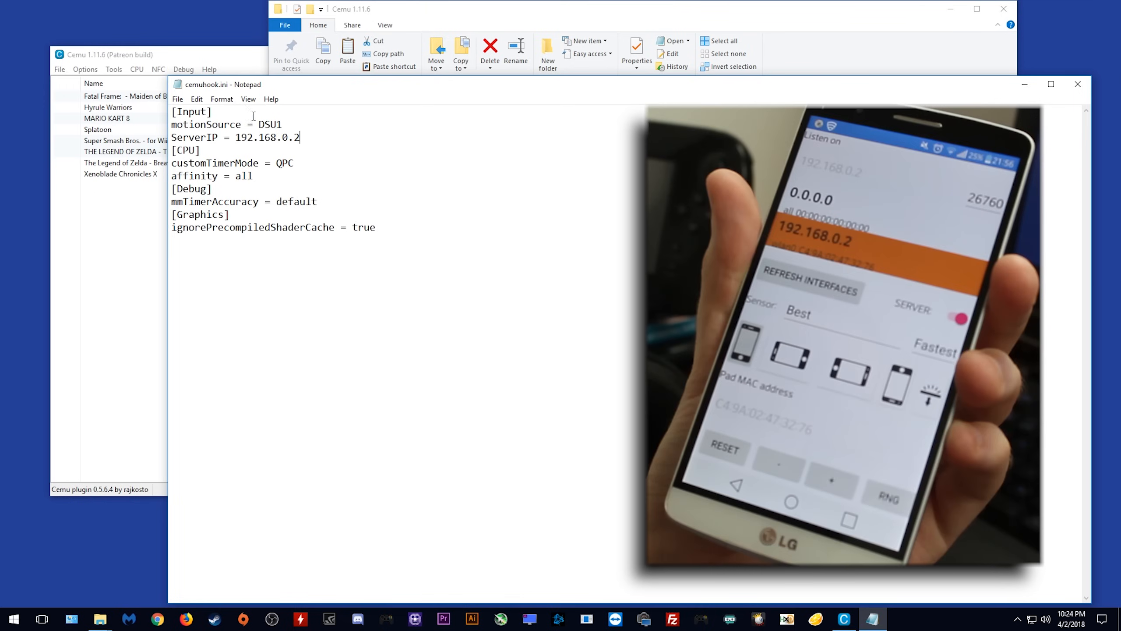
click(177, 99)
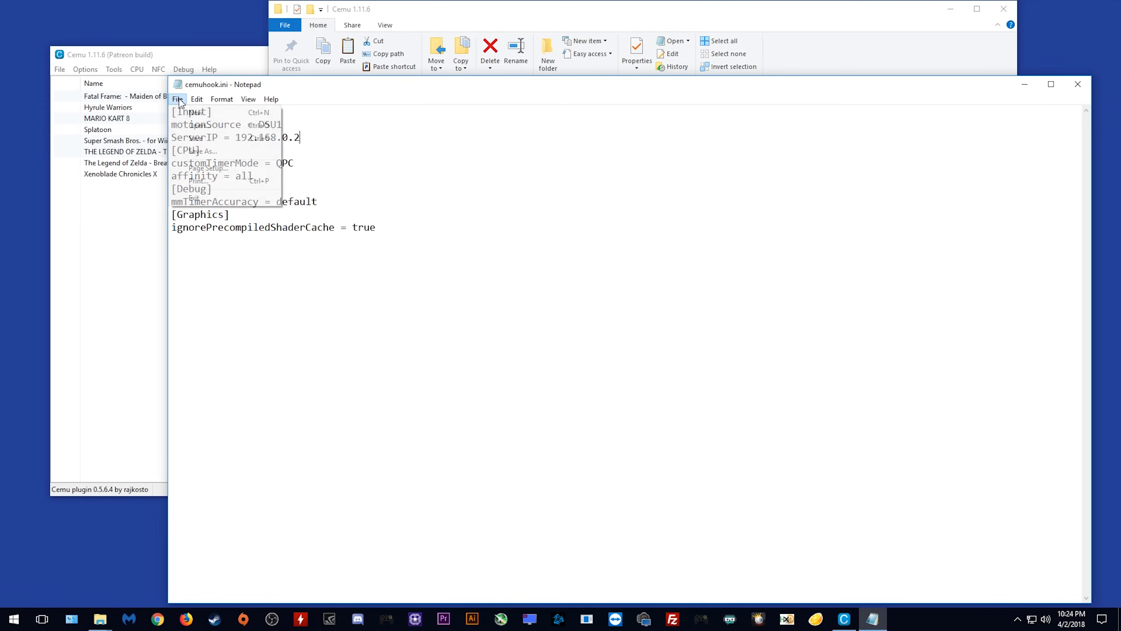
click(795, 174)
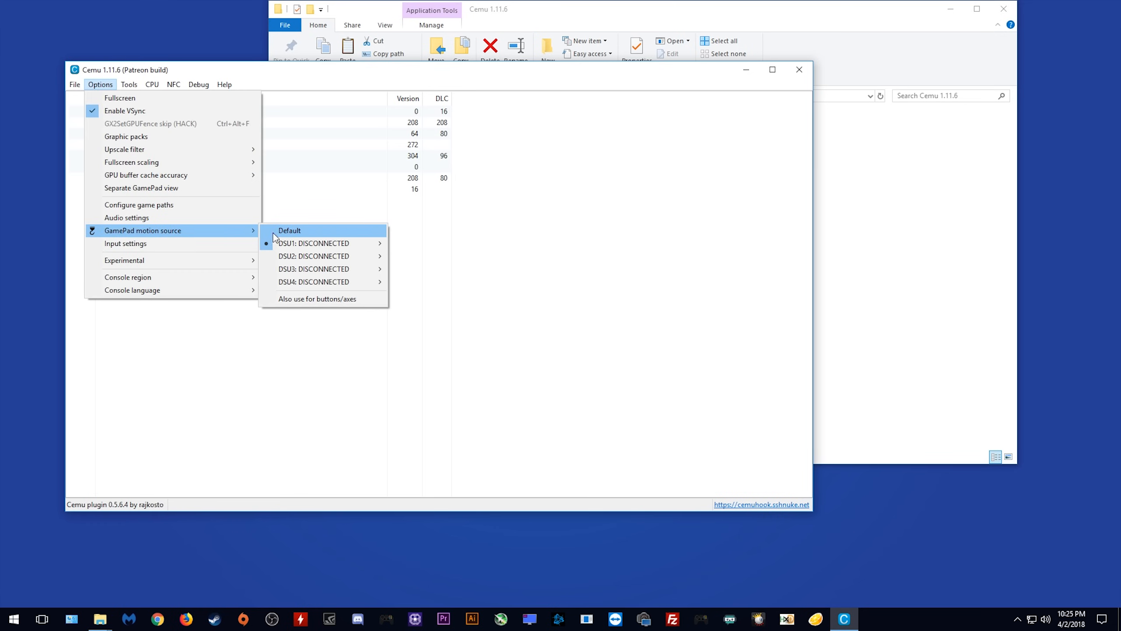
mouse_move(322, 243)
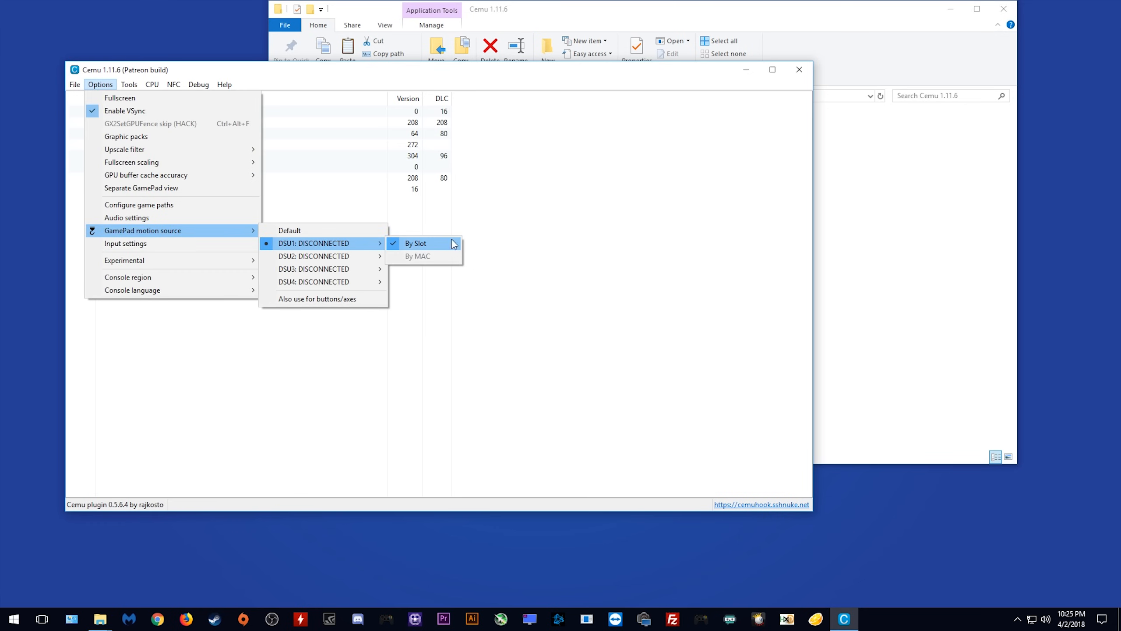
Step: Choose DSU1 by slot as motion source and double-click a game to launch it
click(415, 243)
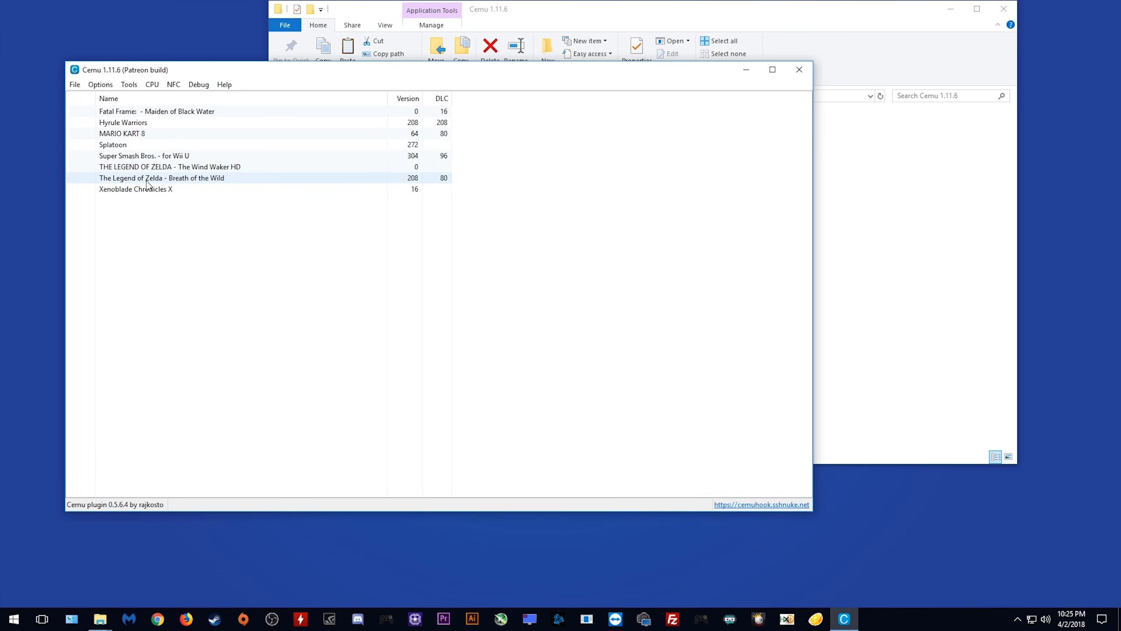
double_click(160, 177)
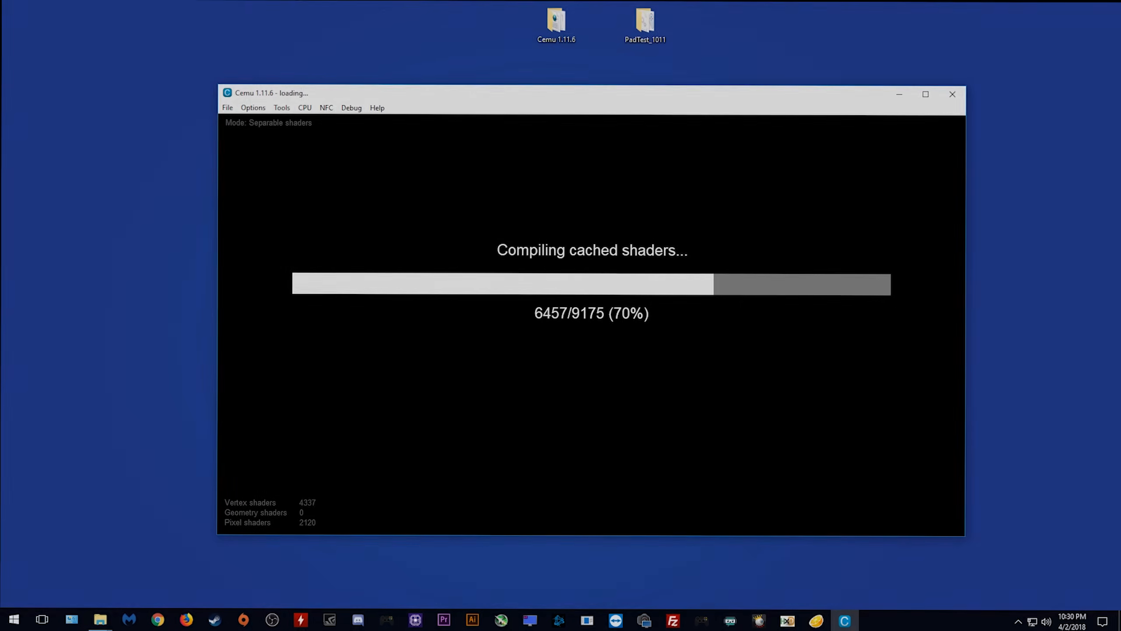